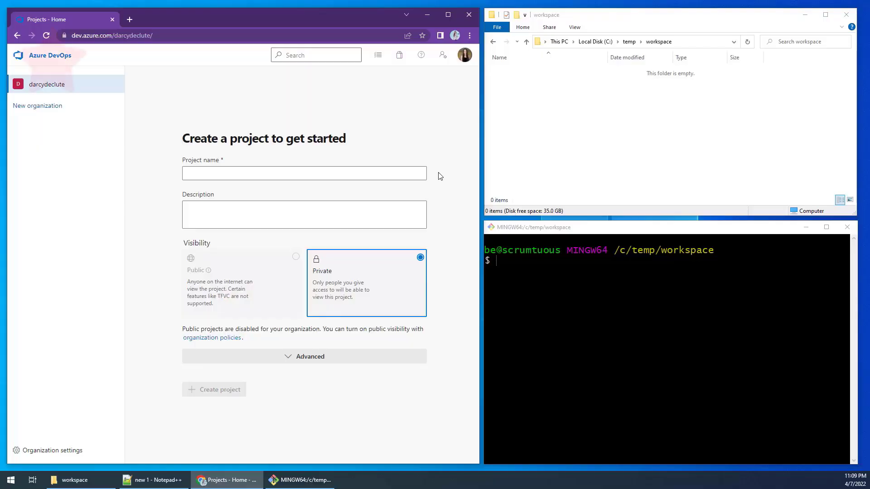
Step: Enter the project name 'my-artifacts-example', keep Private visibility, and create the project
click(304, 173)
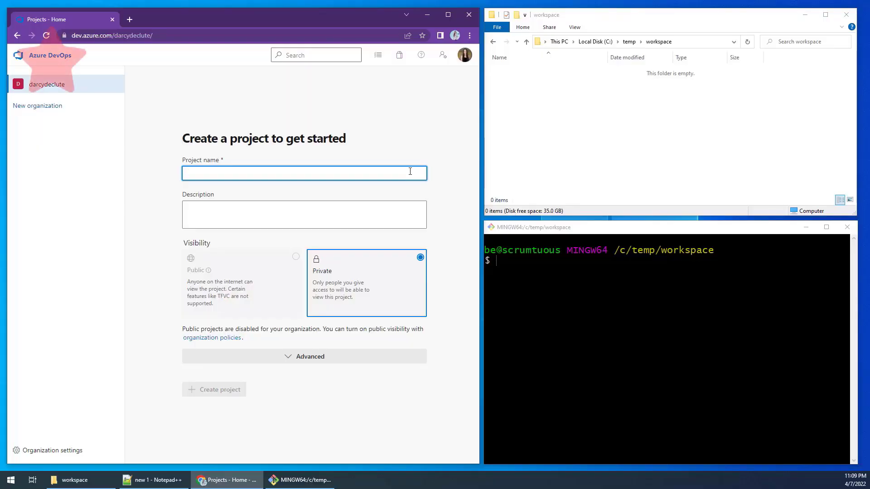
text(my-artifac)
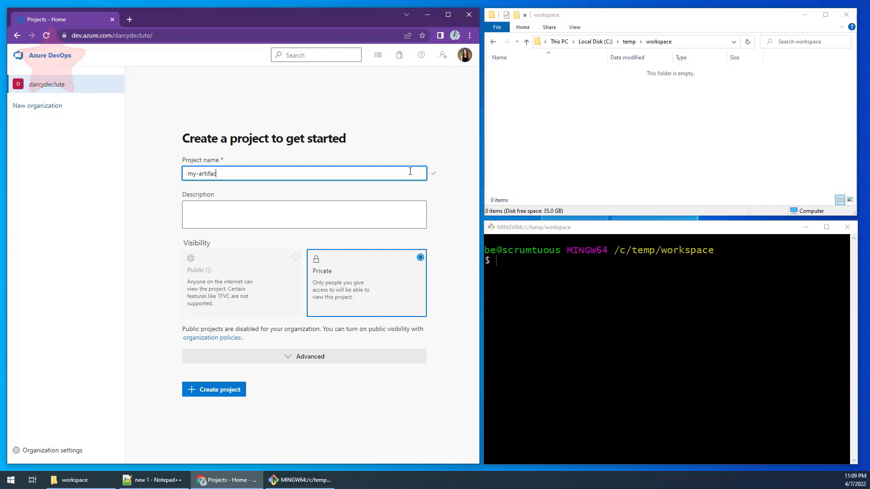
text(ts-example)
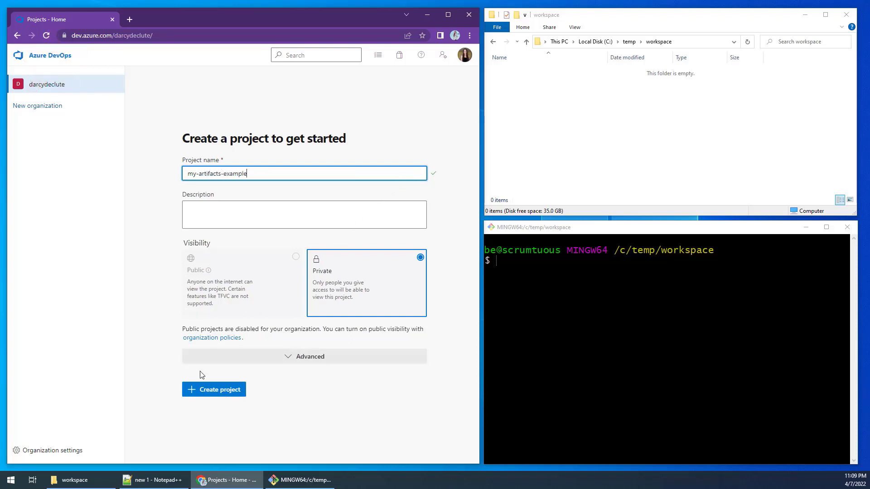
click(214, 389)
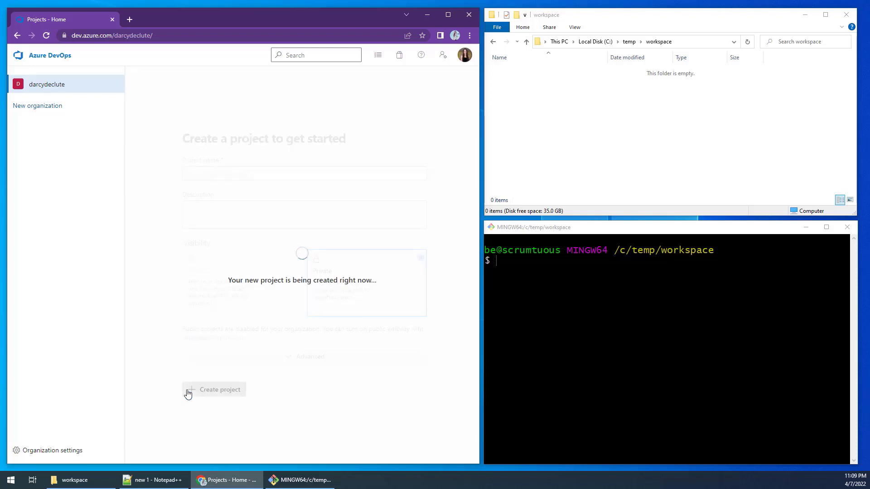
Step: From Artifacts, use Connect to Feed and choose the npm setup instructions
click(213, 389)
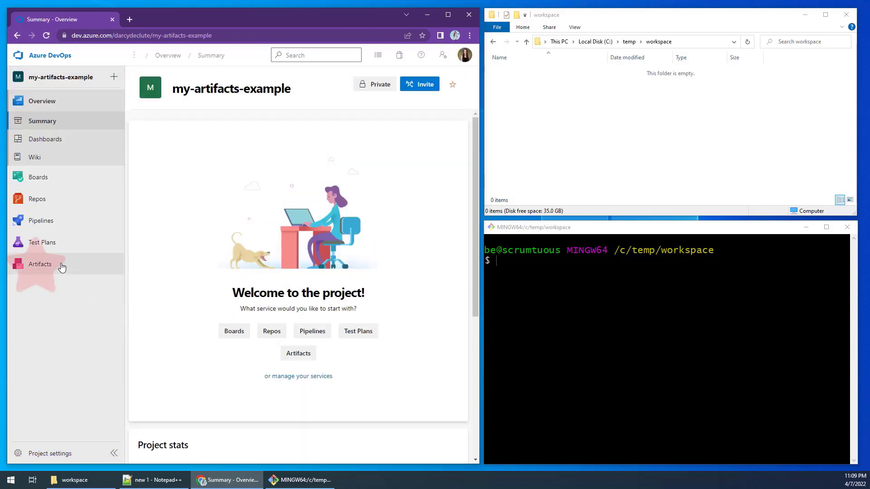
click(40, 264)
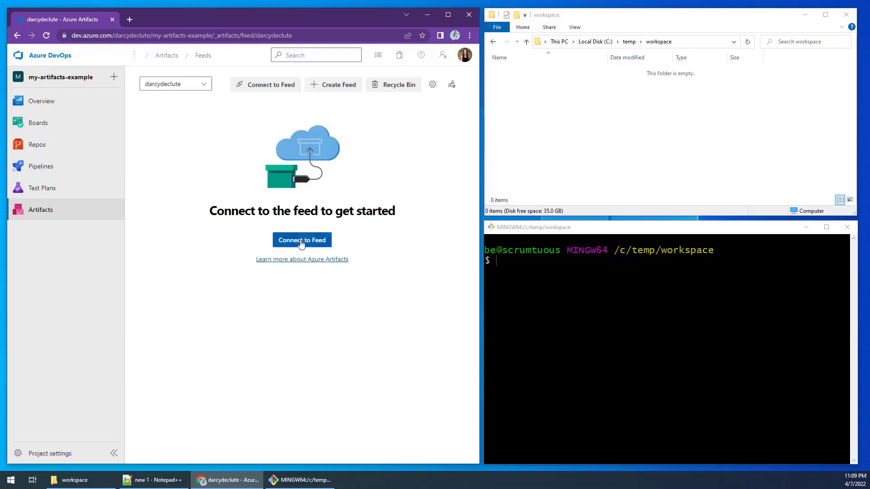
click(302, 240)
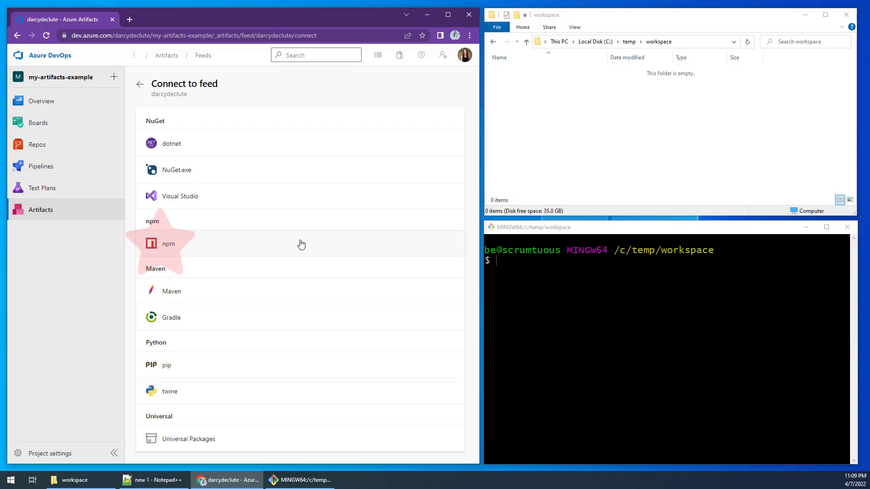
click(168, 244)
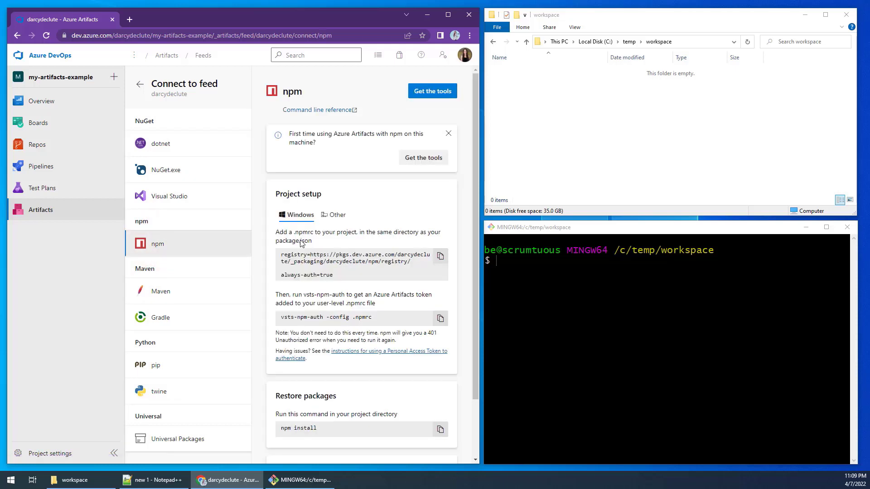
mouse_move(314, 241)
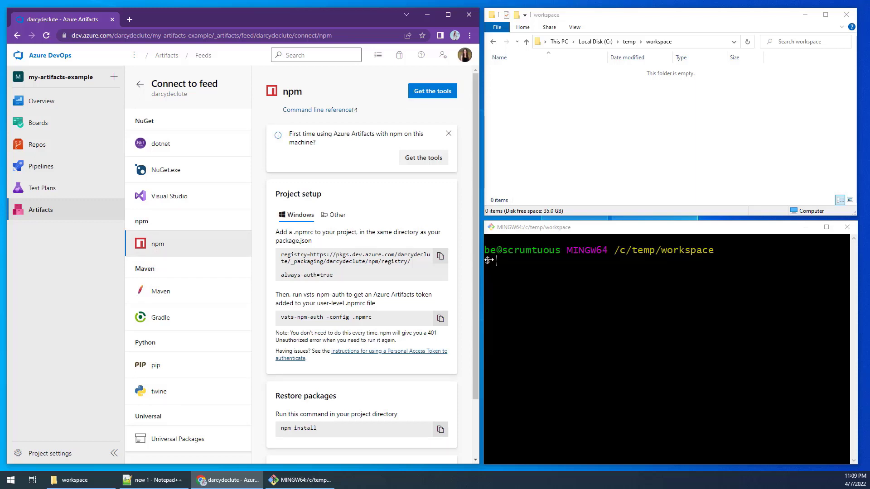
Step: Run npx create-react-app my-scrumtuous-components, cd into the project, and run npm start
text(npx)
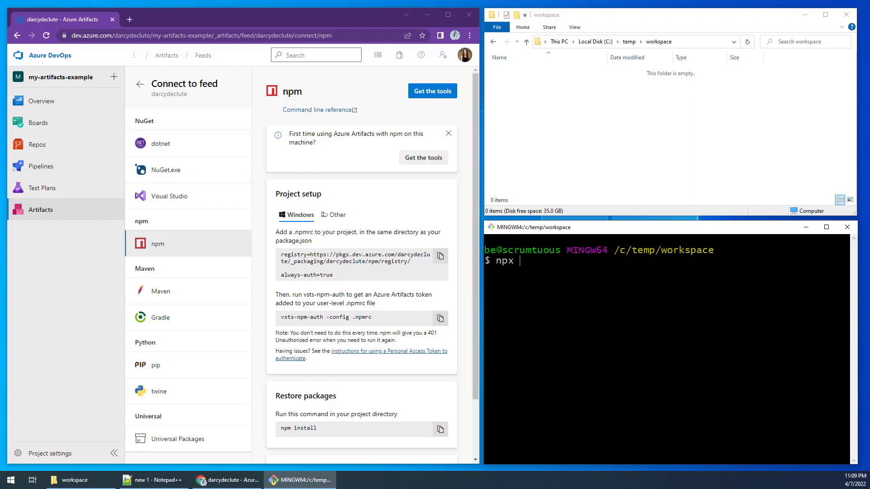
text(crea)
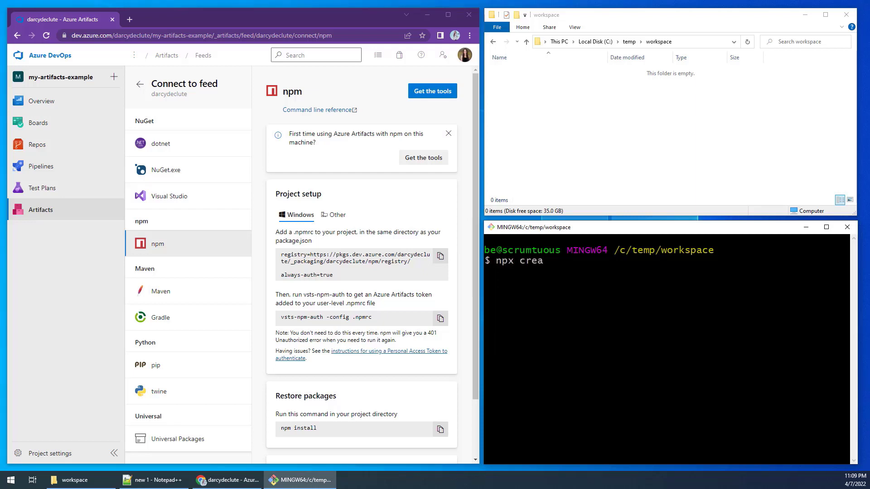
text(te-react-)
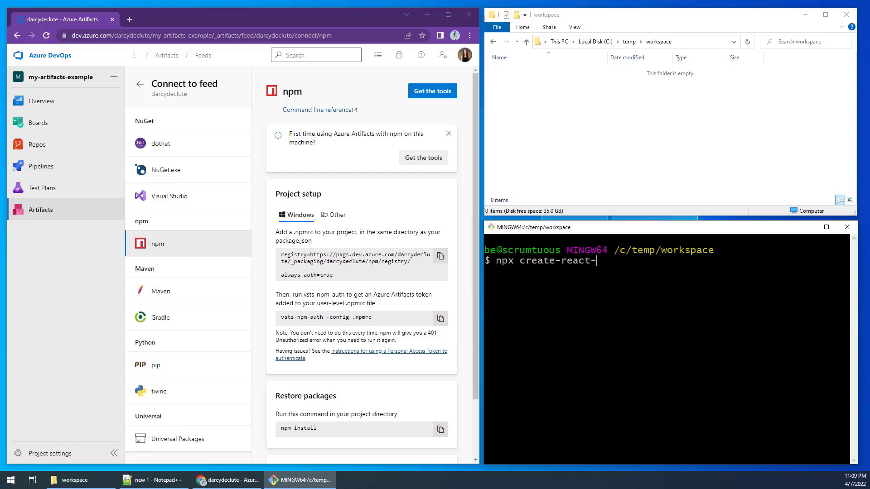
text(app)
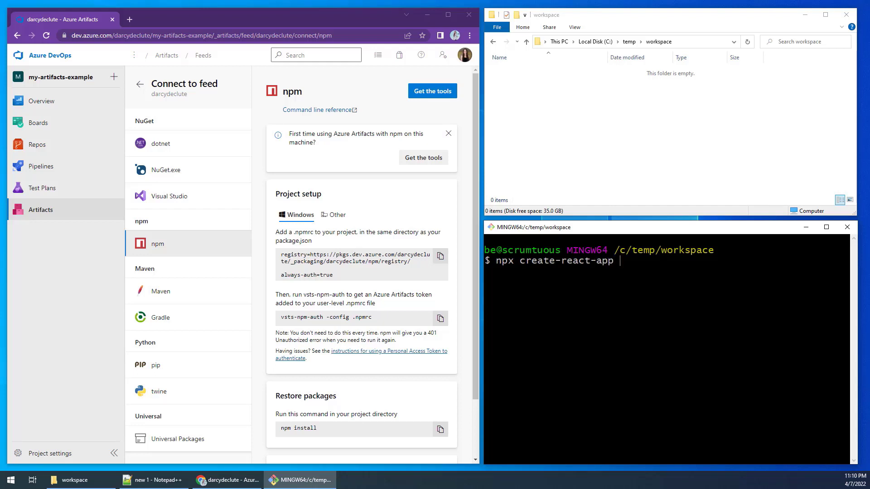
text(my-s)
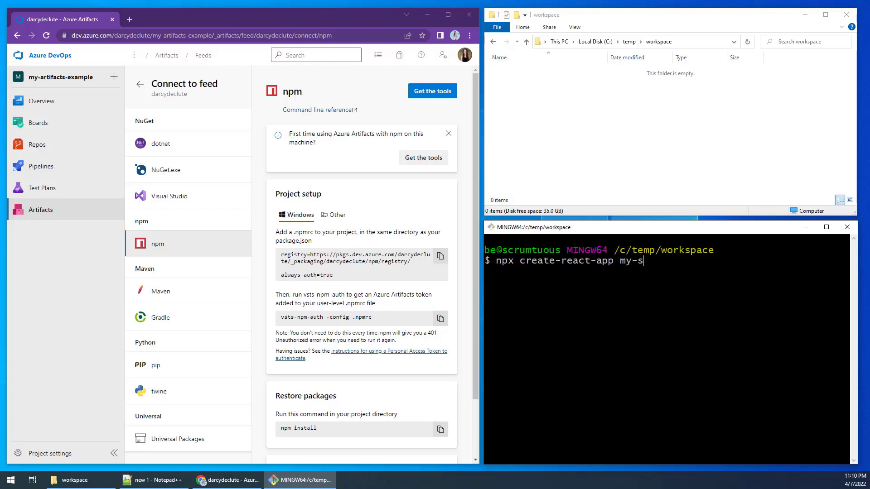
text(crumtuous-compo)
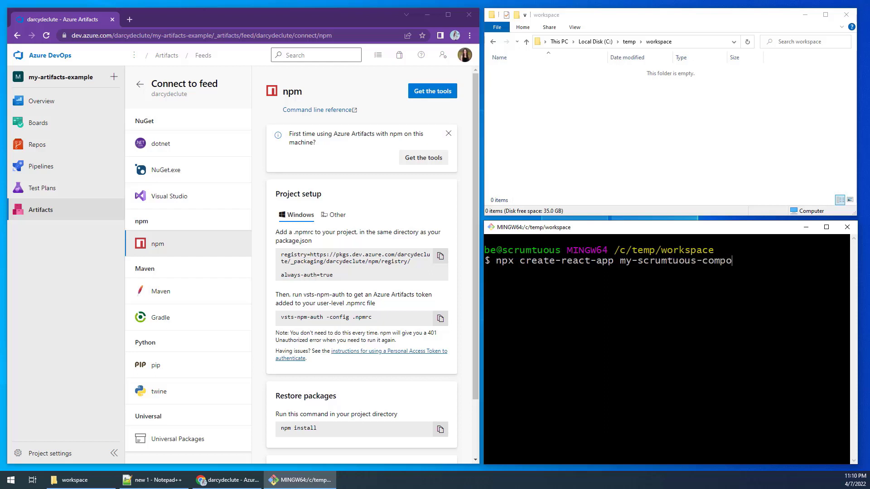
text(nents)
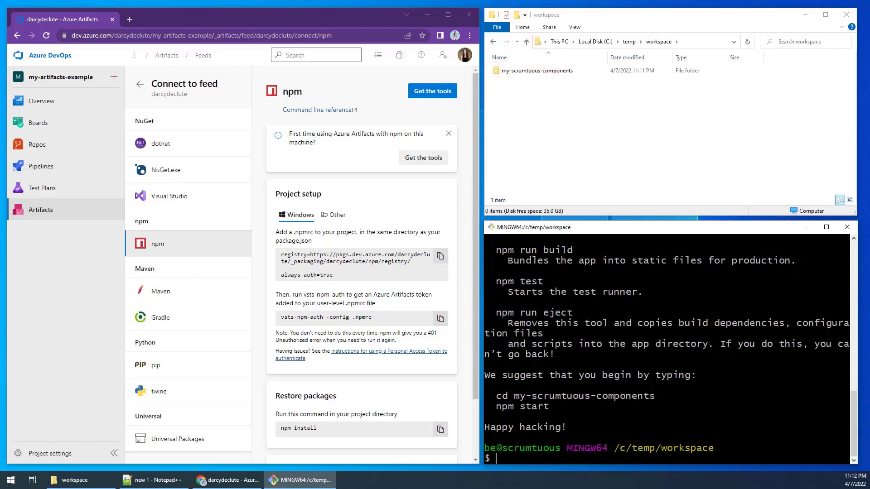
text(cd my*)
text(n)
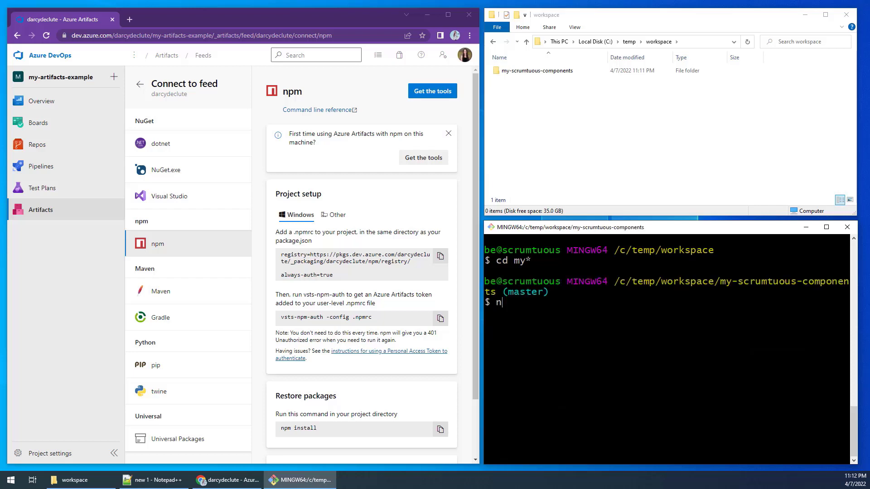
text(pm start)
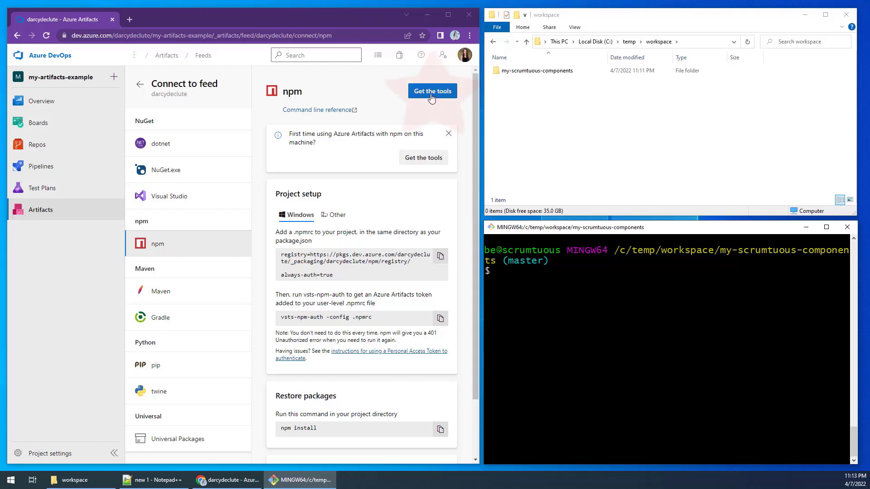
Step: Install vsts-npm-auth globally in Git Bash using the Get the tools command, then close the panel
click(432, 90)
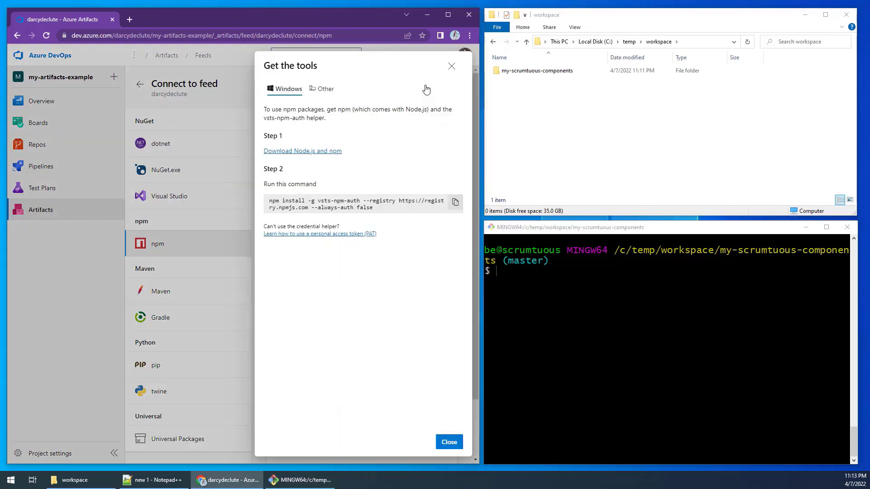
mouse_move(374, 216)
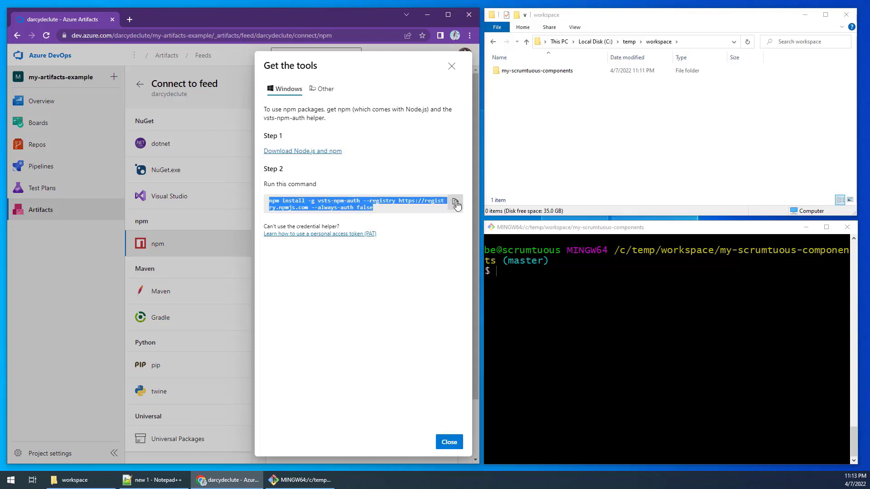
right_click(555, 266)
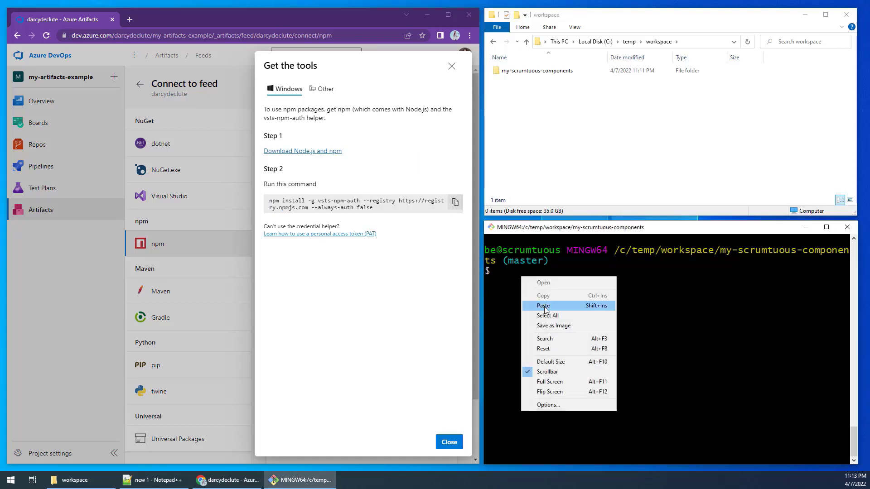
click(542, 306)
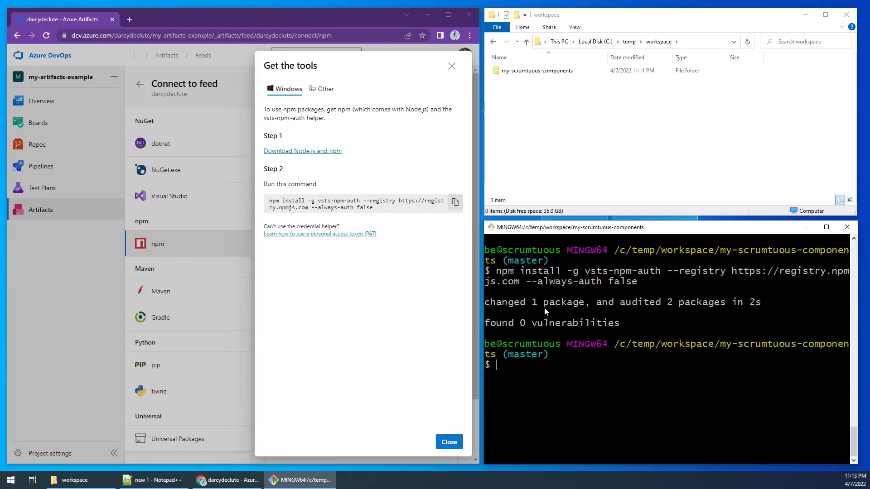
mouse_move(471, 431)
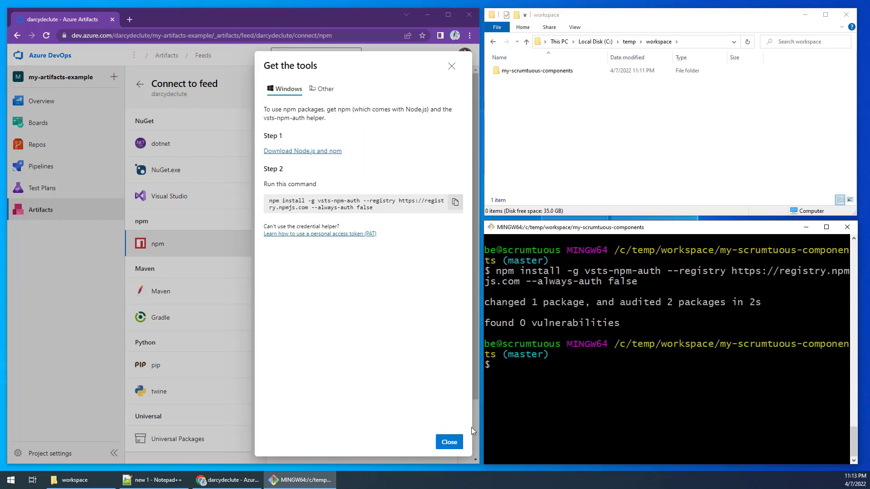
click(448, 442)
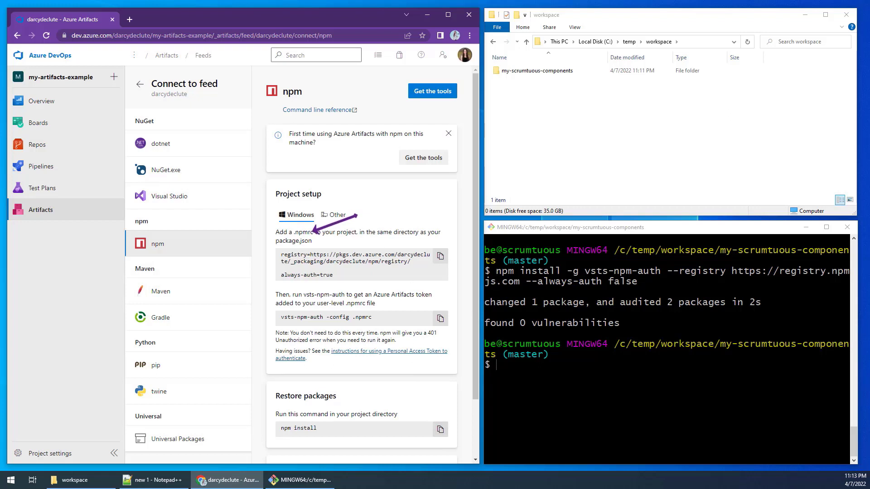
Step: Create .npmrc with touch, then open it in Notepad++ from the my-scrumtuous-components folder
text(touch .npmrc)
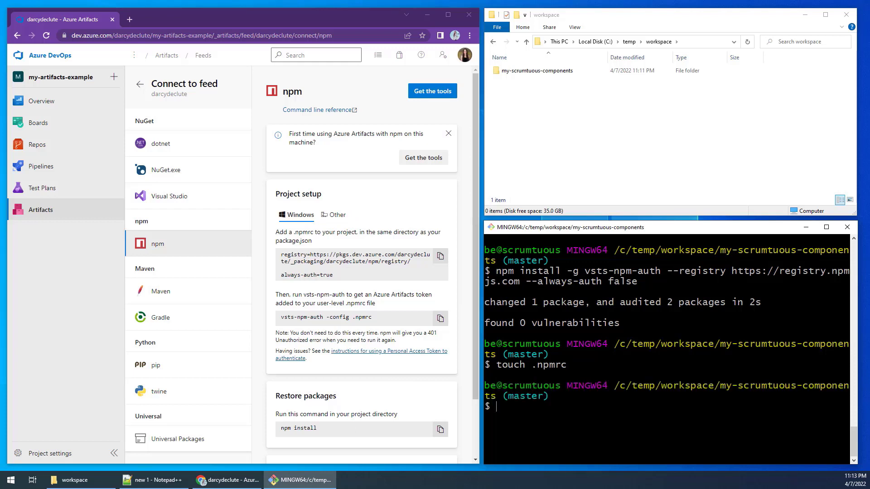
click(539, 71)
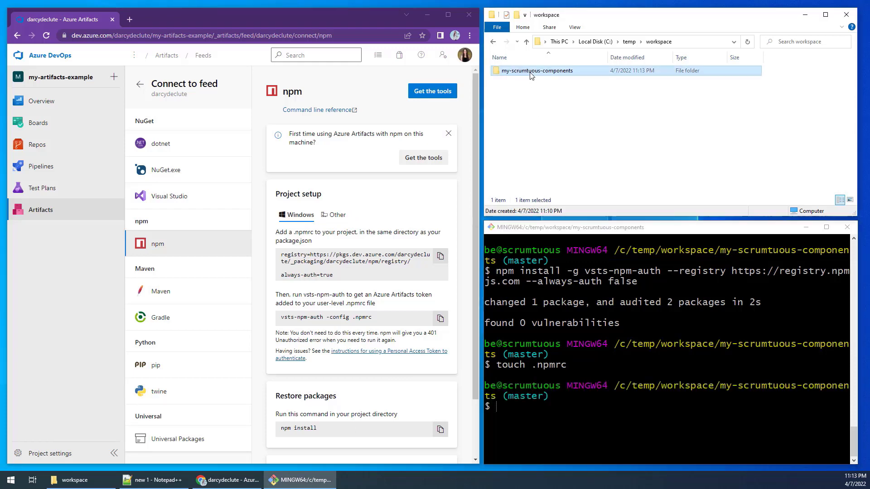
double_click(538, 70)
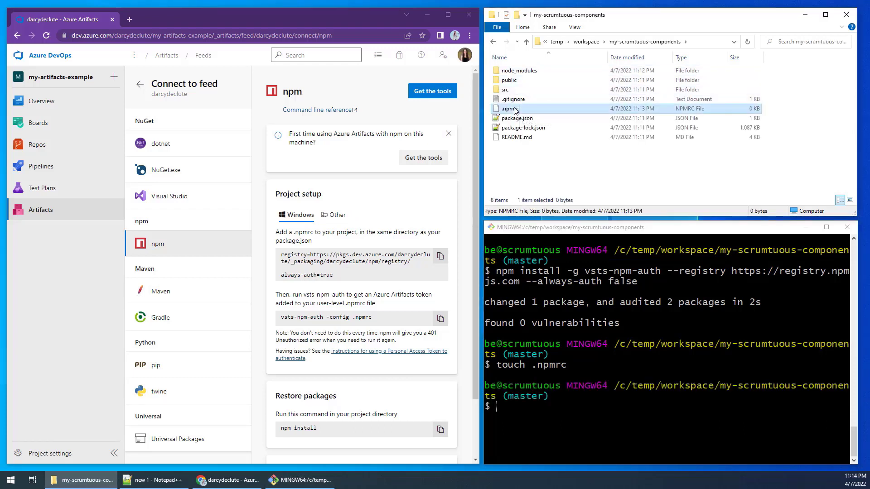
right_click(511, 108)
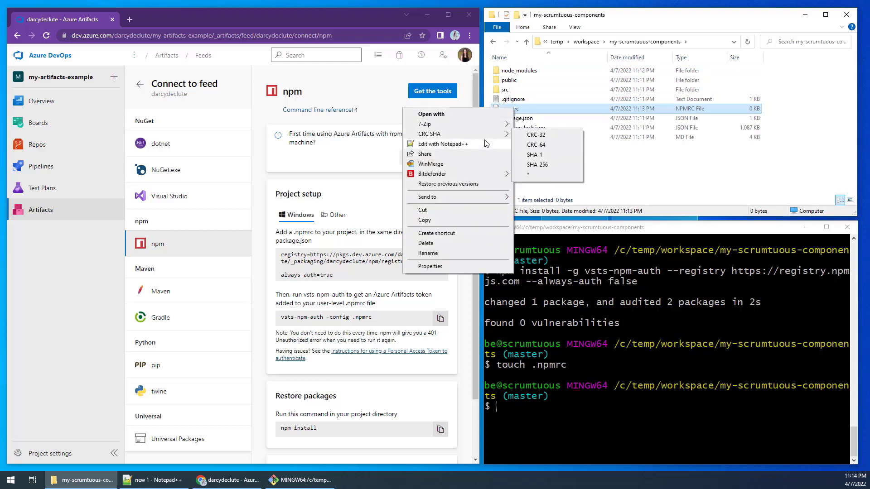
click(443, 143)
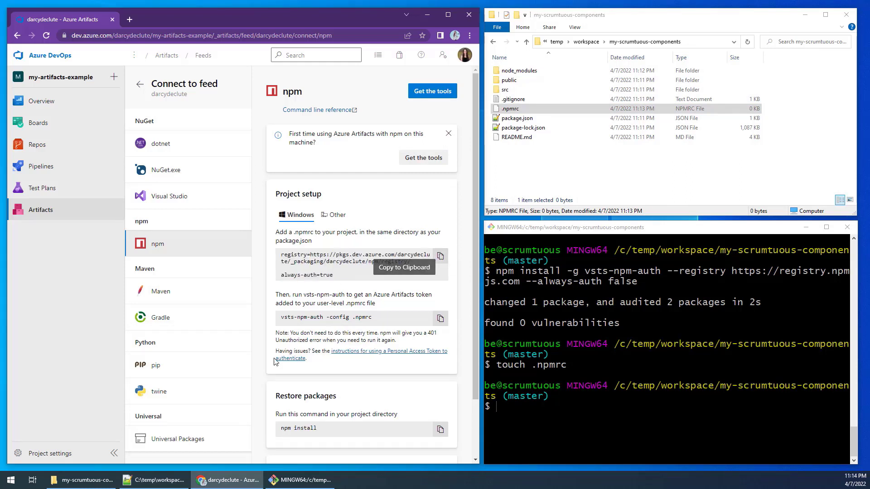
Step: Add the feed registry settings to .npmrc, sign in via vsts-npm-auth, and run npm install
click(158, 480)
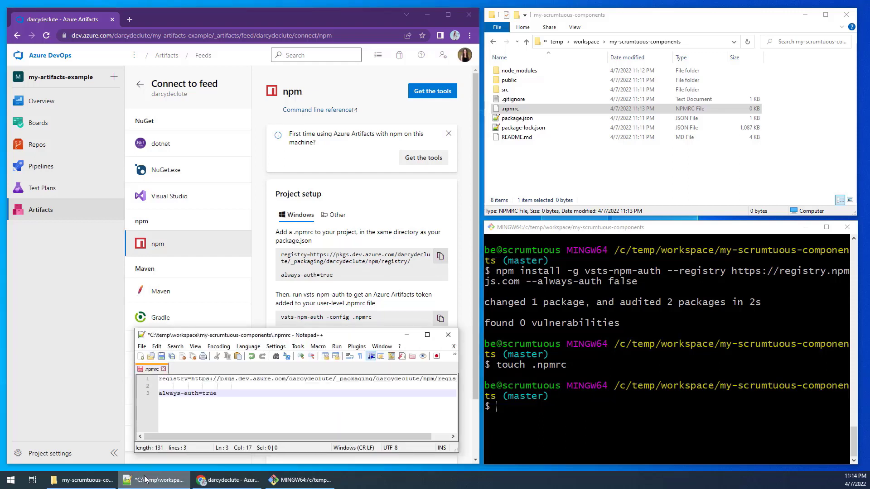
click(150, 355)
text(vsts-npm-auth -config .npmrc)
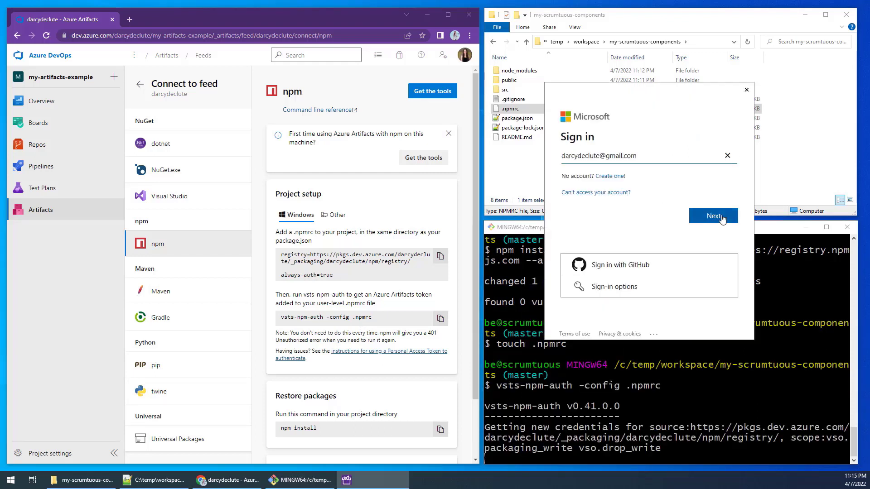
click(714, 216)
text(npm install)
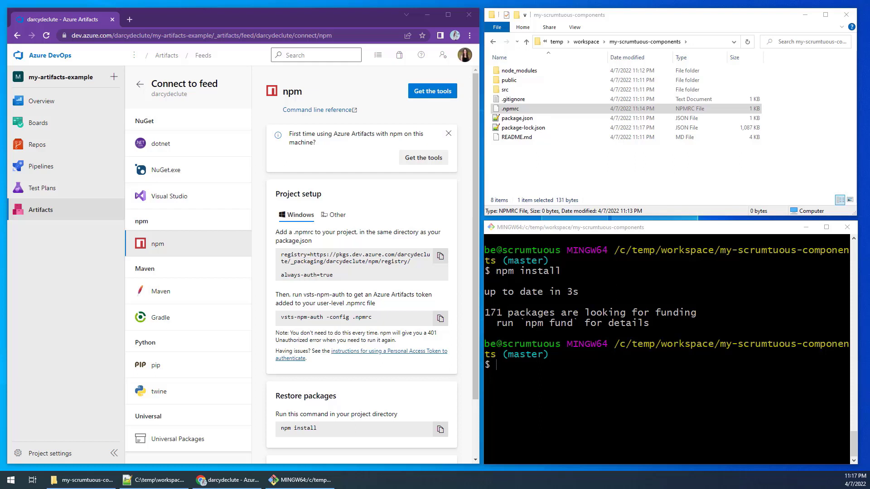
Step: Set "private" to false in package.json, publish, and open my-scrumtuous-components 0.1.0 in the feed
scroll(down, 3)
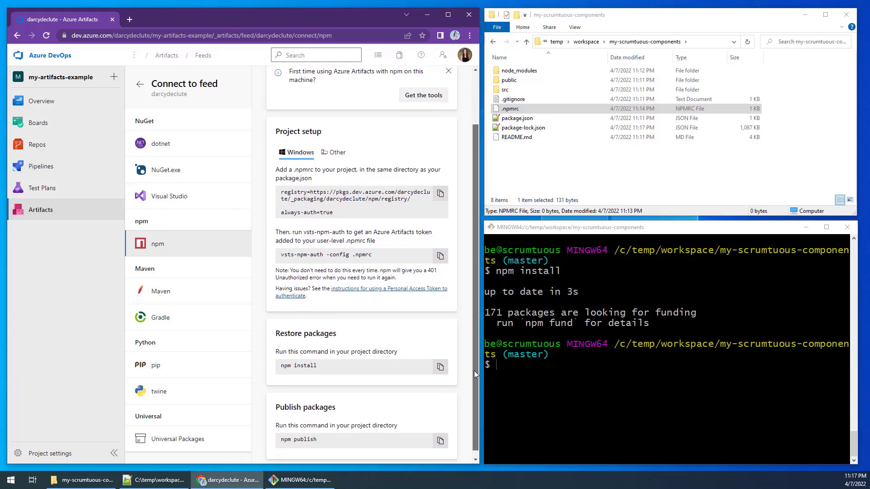
scroll(down, 3)
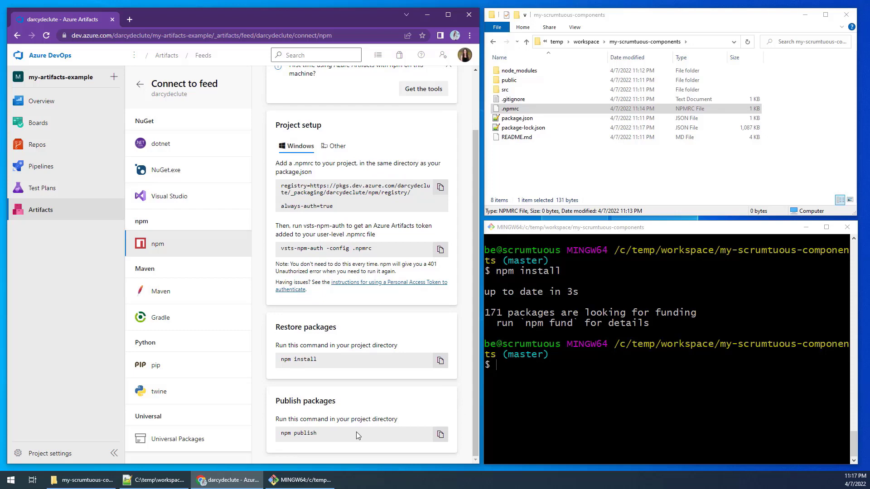
mouse_move(424, 299)
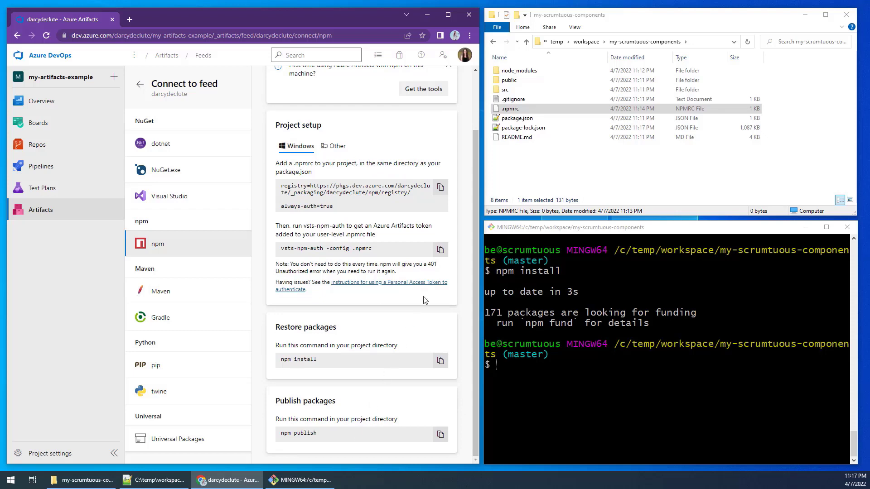
click(516, 118)
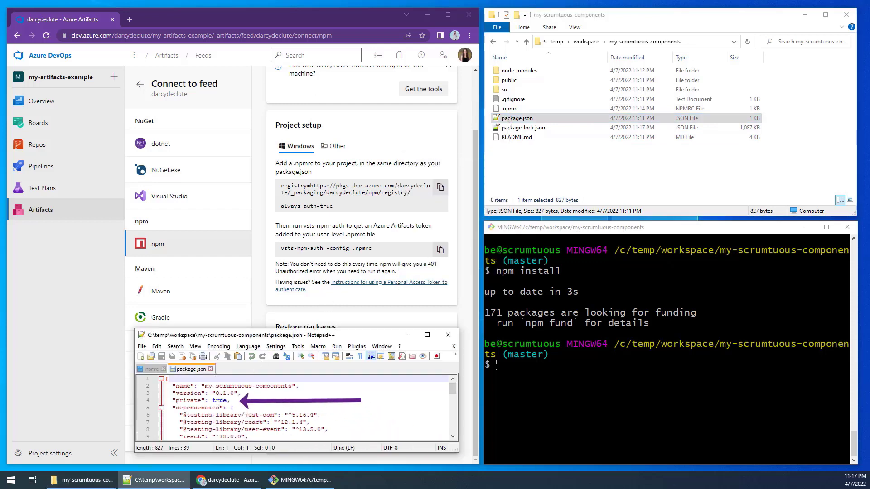
text(false)
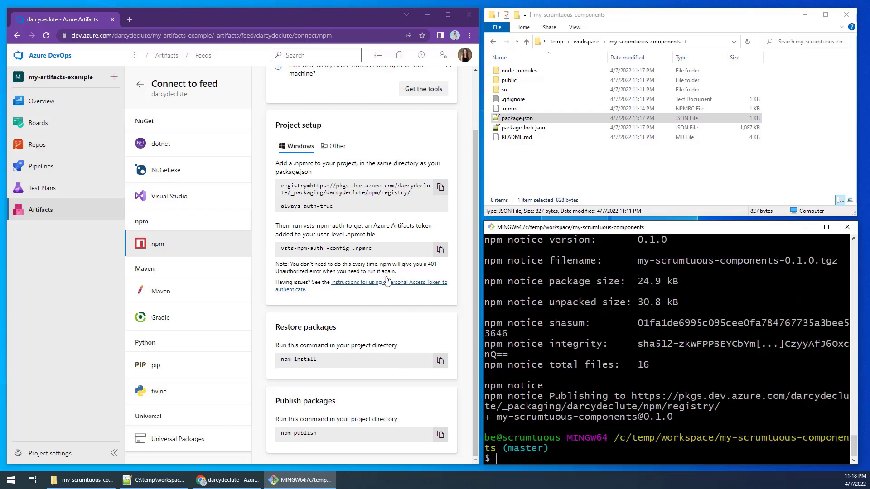
mouse_move(50, 210)
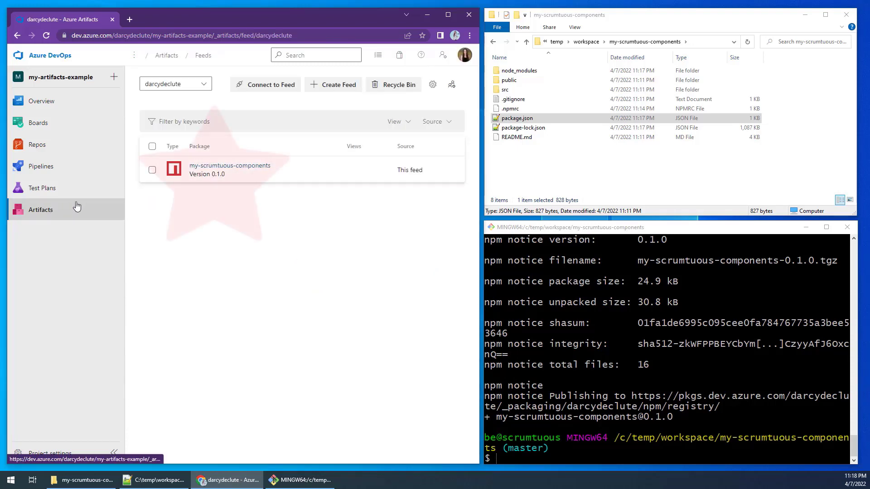
click(230, 169)
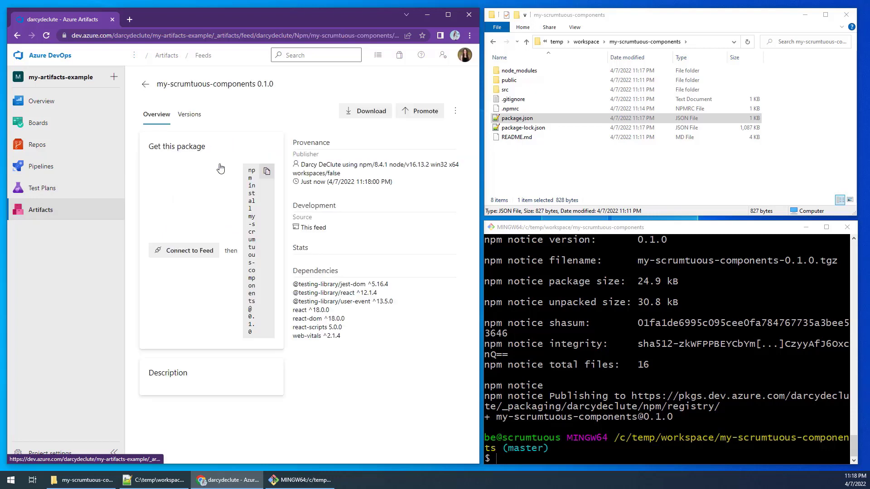